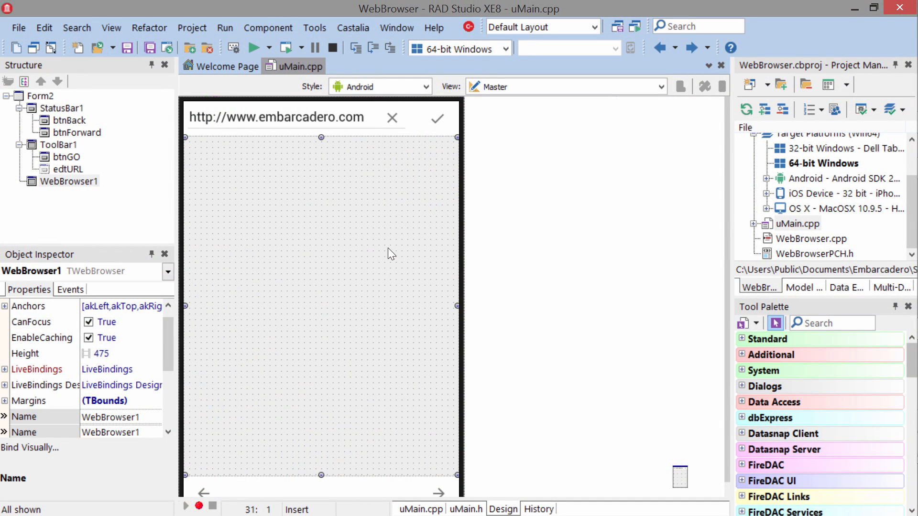
pyautogui.moveTo(365, 182)
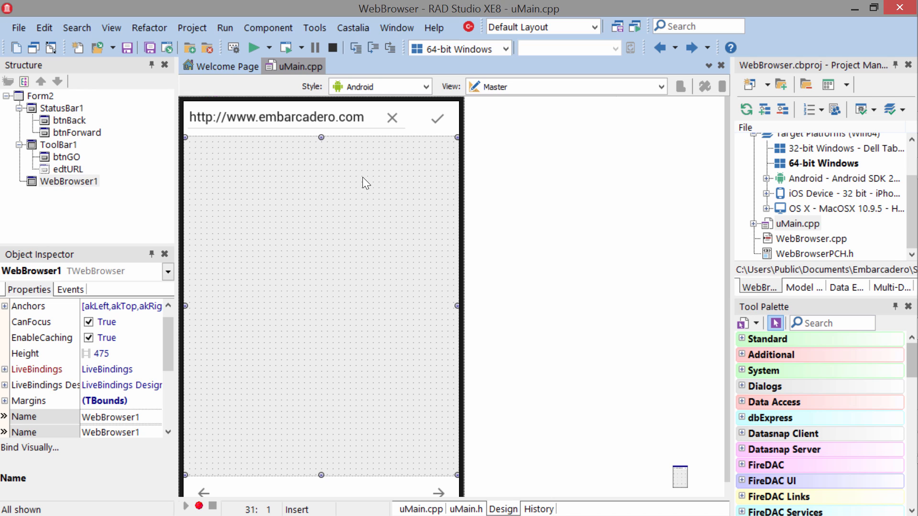
pyautogui.moveTo(364, 128)
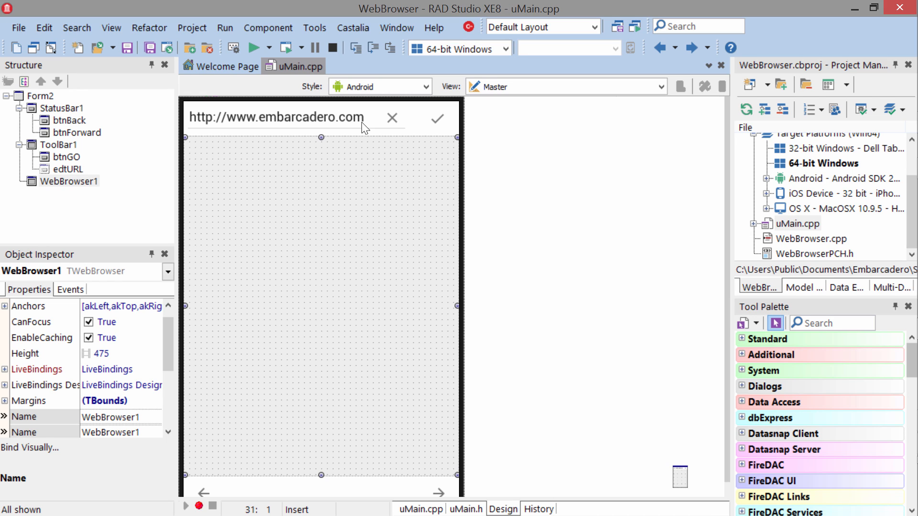
pyautogui.moveTo(438, 123)
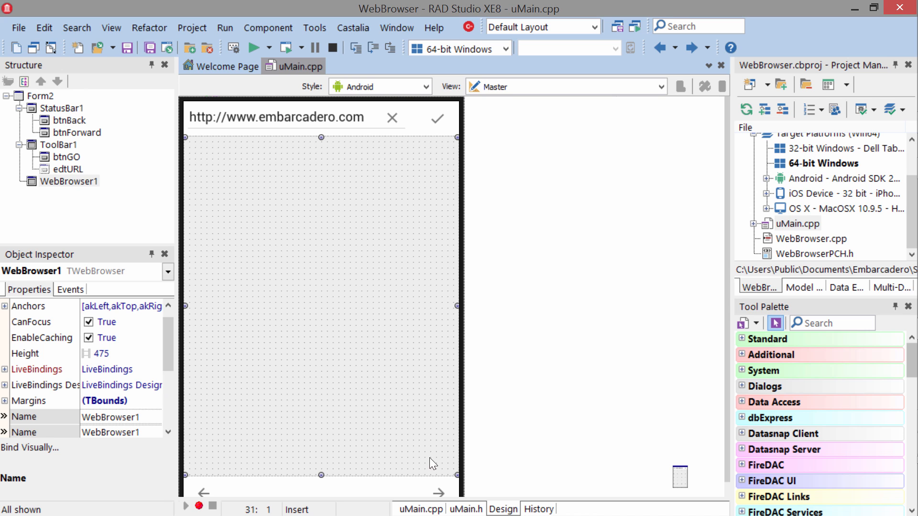
pyautogui.moveTo(223, 484)
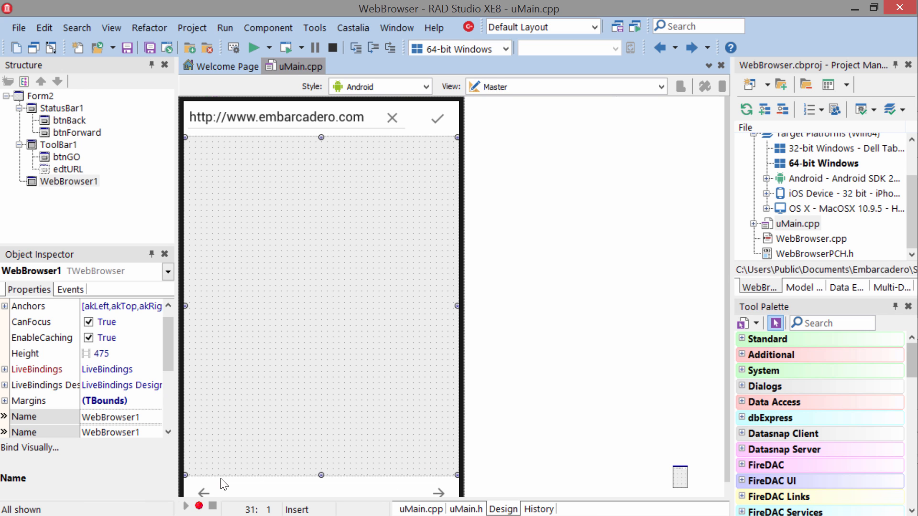
# Show the uMain.cpp browser handlers, then build and run WebBrowser for 64-bit Windows
pyautogui.click(420, 509)
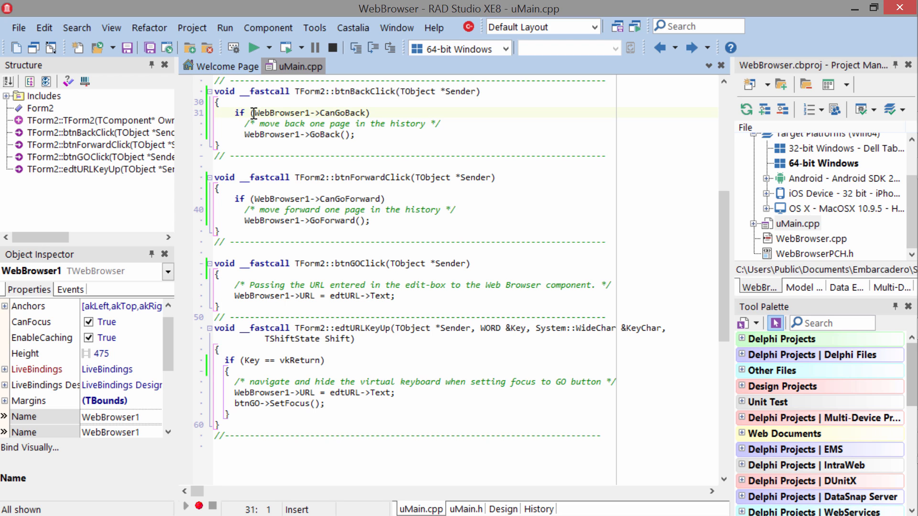
pyautogui.moveTo(320, 113)
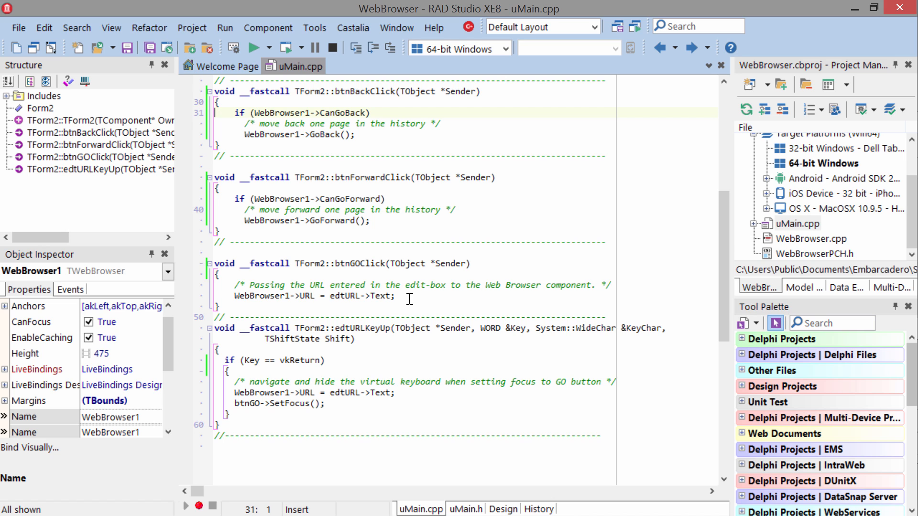
pyautogui.moveTo(449, 244)
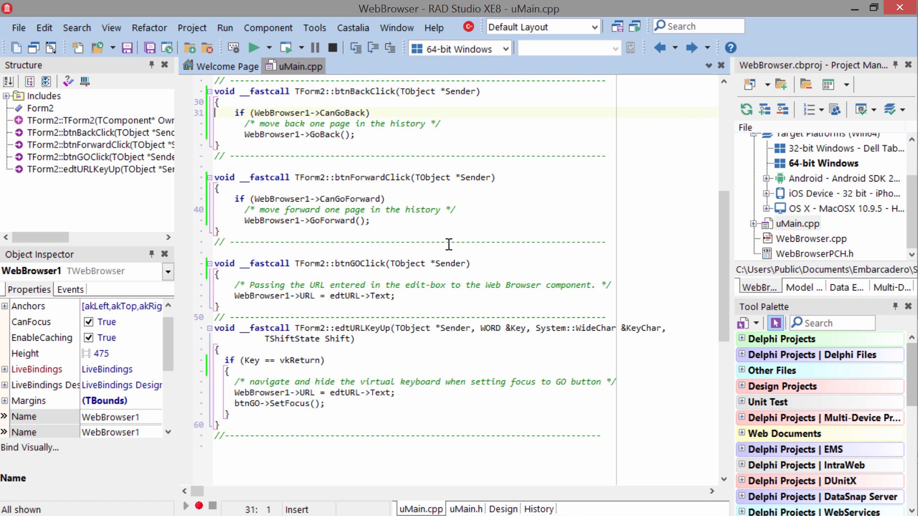
pyautogui.click(253, 47)
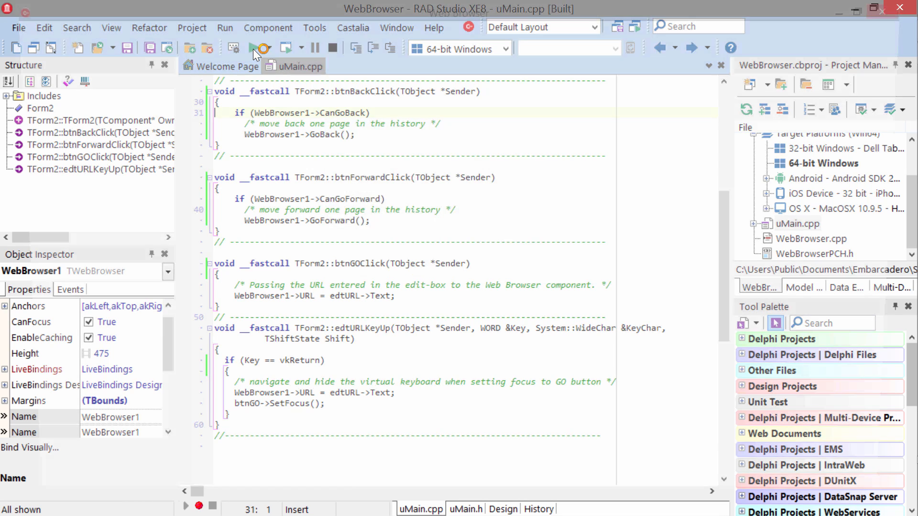
pyautogui.click(260, 47)
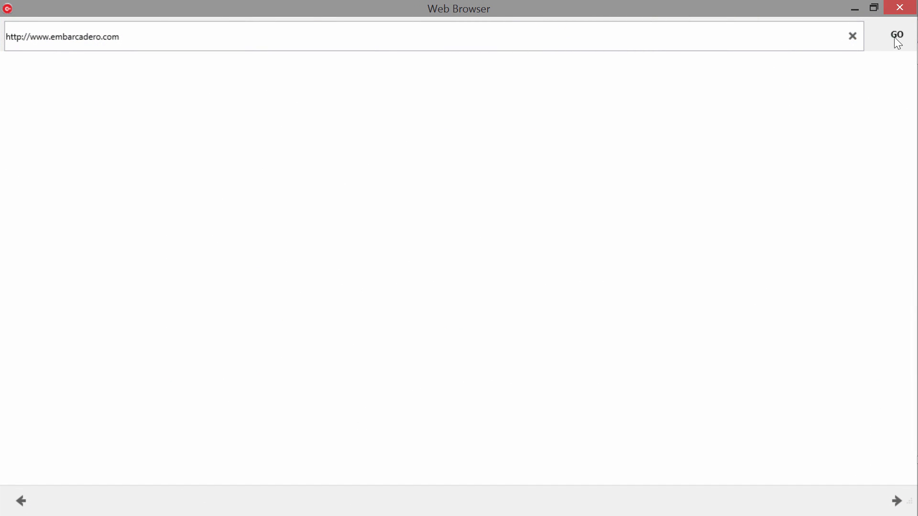
pyautogui.click(898, 35)
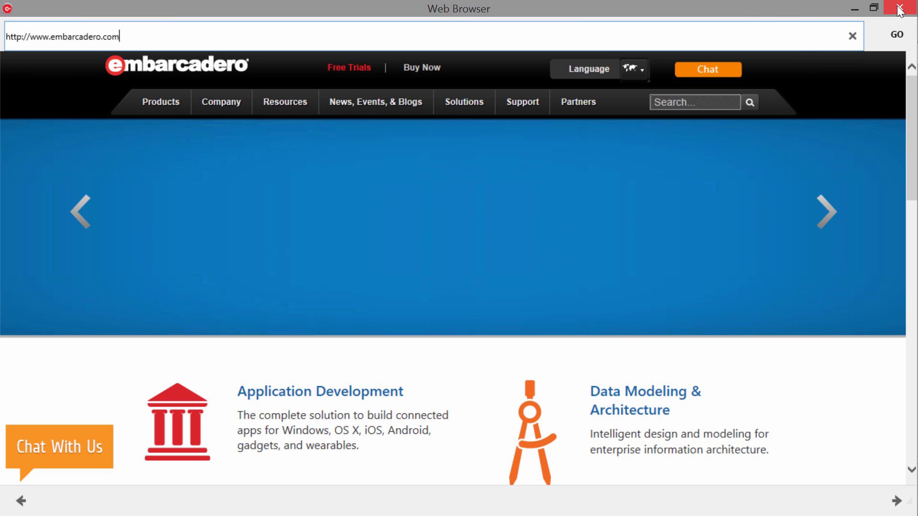
pyautogui.click(909, 8)
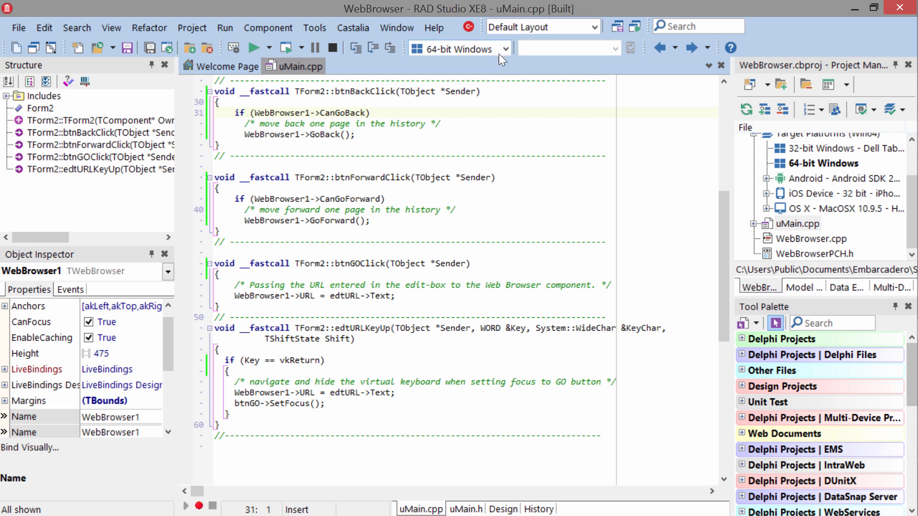
# Run the app on the 32-bit Windows Dell Tablet target and view it in VNC Viewer
pyautogui.click(460, 49)
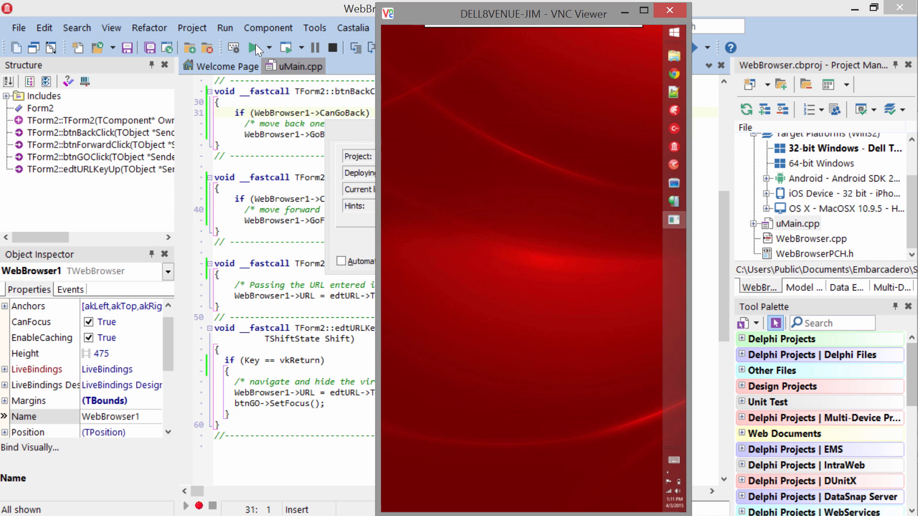
pyautogui.click(254, 48)
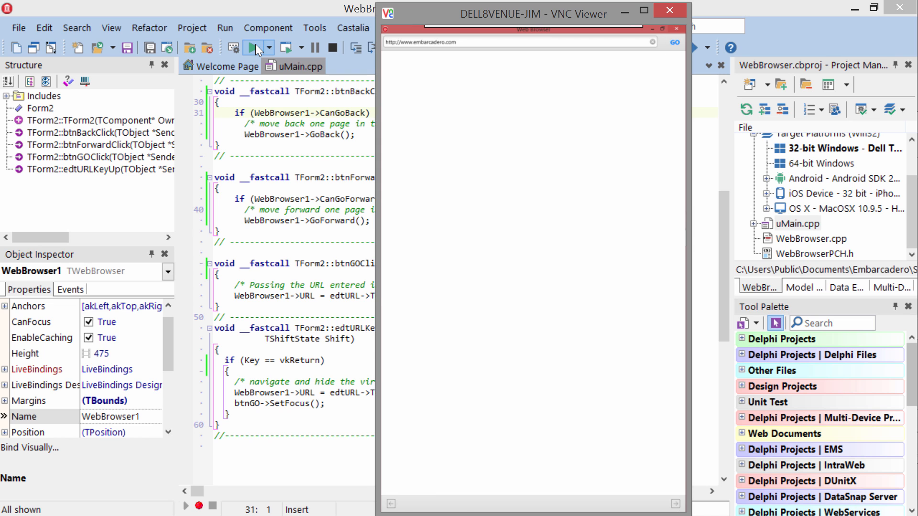
pyautogui.click(673, 42)
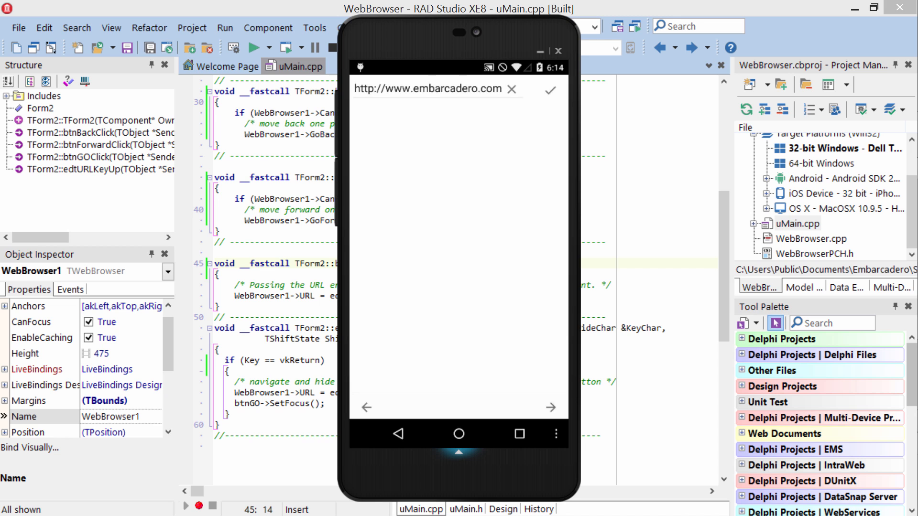
# Load the Embarcadero page on Android and search the site for 'rad'
pyautogui.click(548, 90)
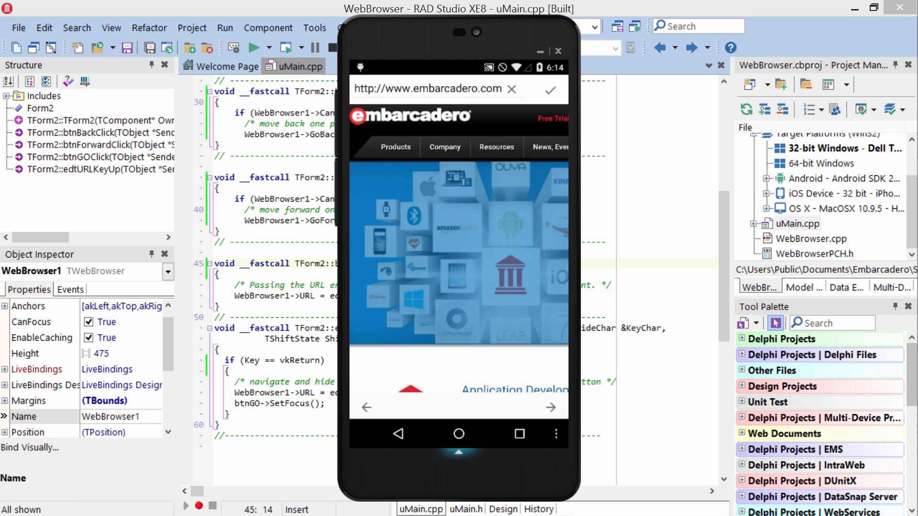
pyautogui.scroll(-3)
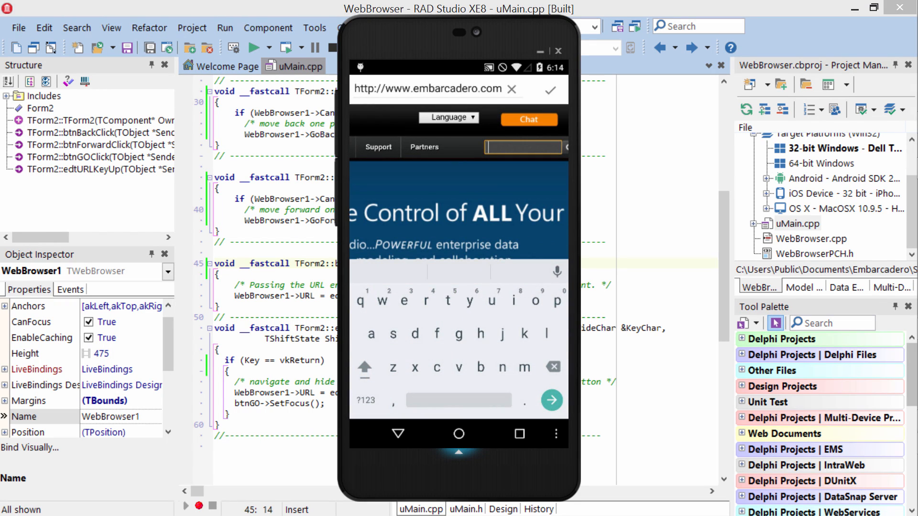
pyautogui.write('rad')
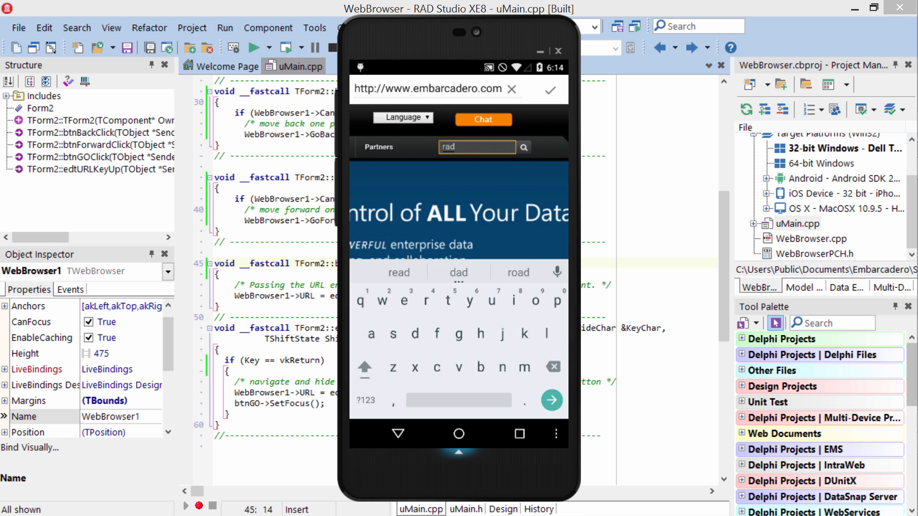
pyautogui.click(474, 147)
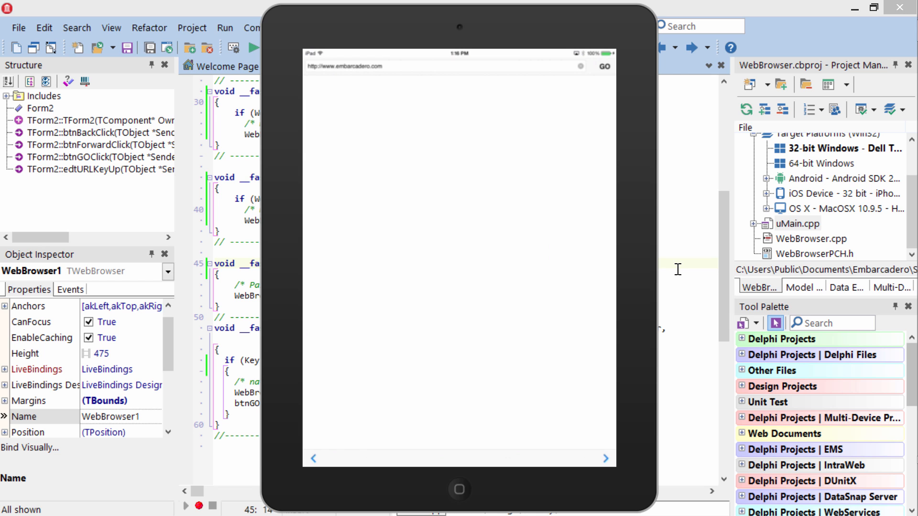
pyautogui.click(603, 65)
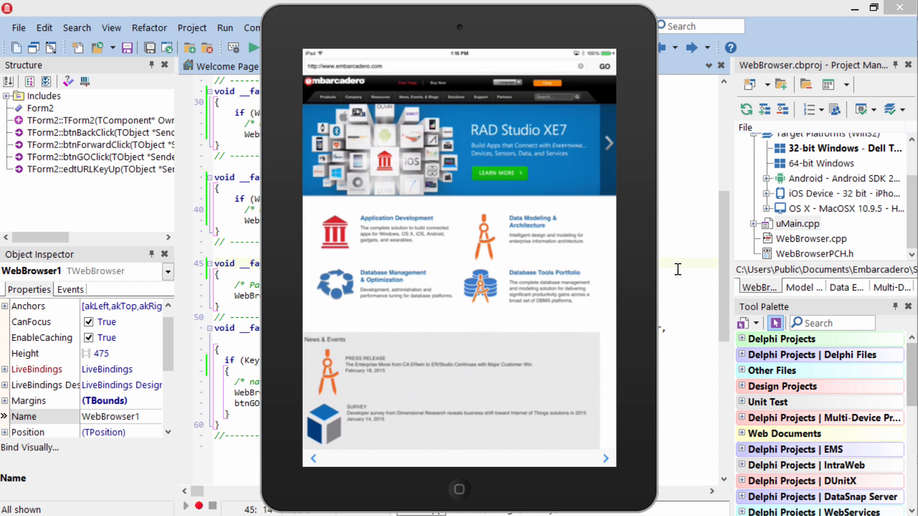